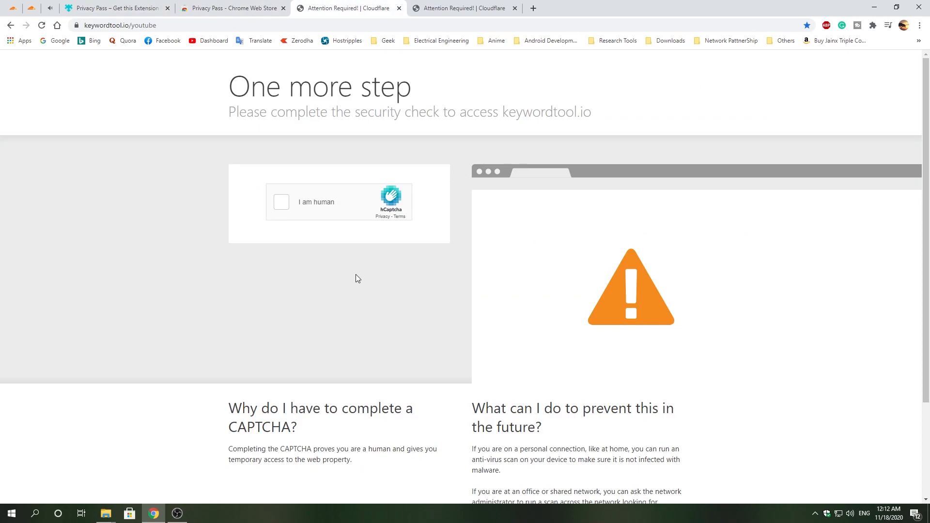
Go to the Privacy Pass Web Store tab and install the extension, confirming Add extension.
{"action": "left_click", "coordinate": [466, 8]}
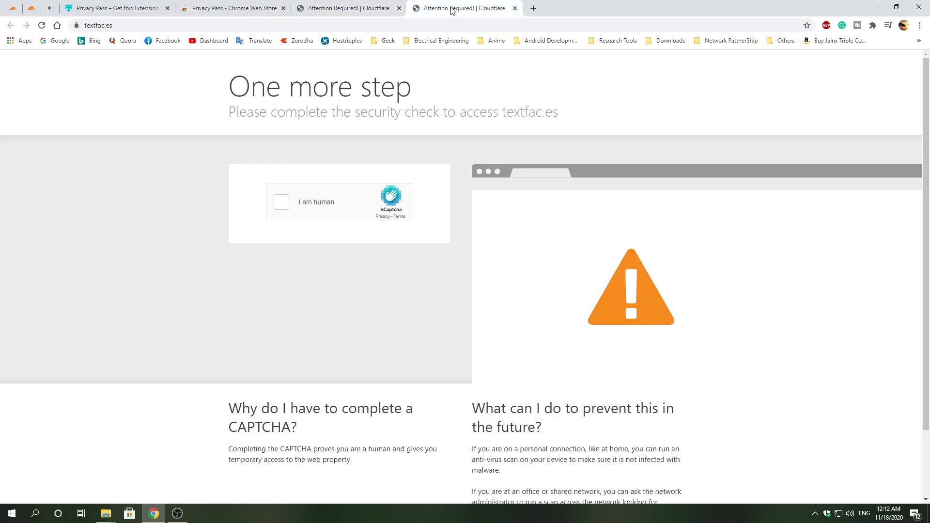
{"action": "left_click", "coordinate": [348, 8]}
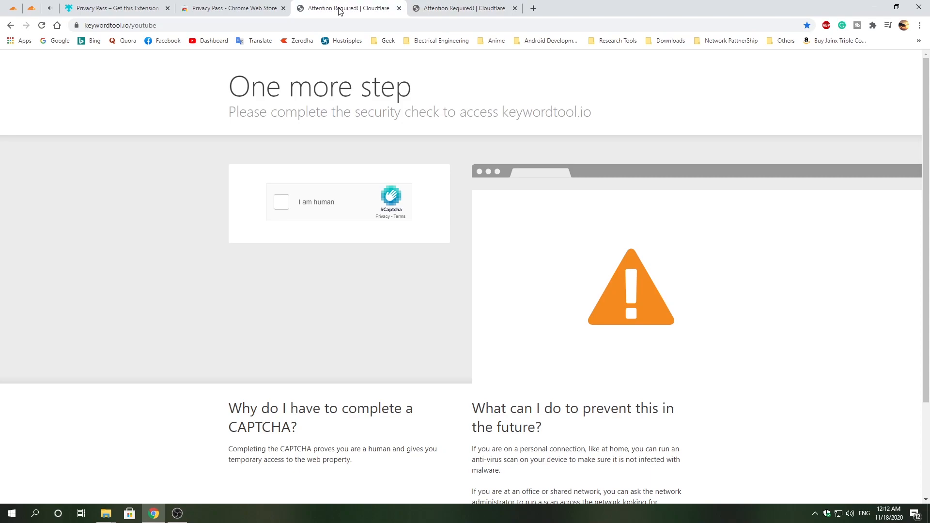
{"action": "left_click", "coordinate": [231, 8]}
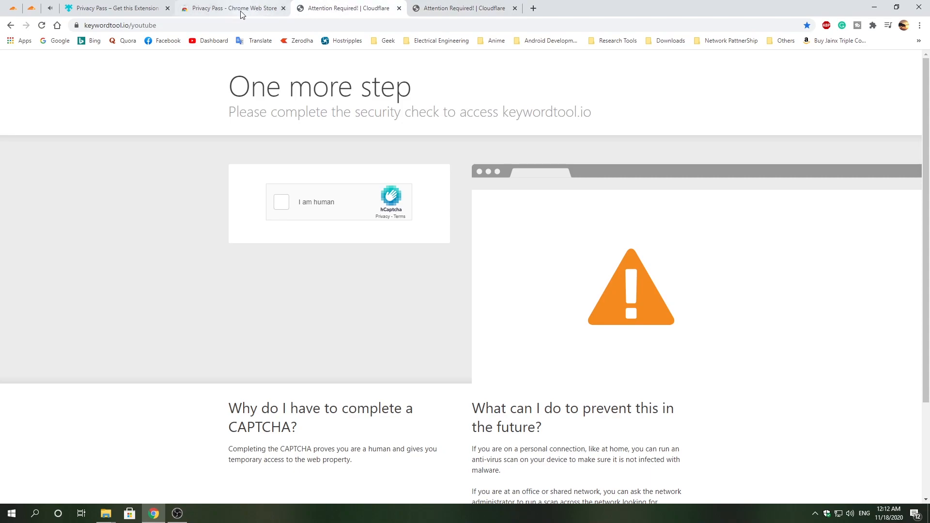
{"action": "left_click", "coordinate": [232, 8]}
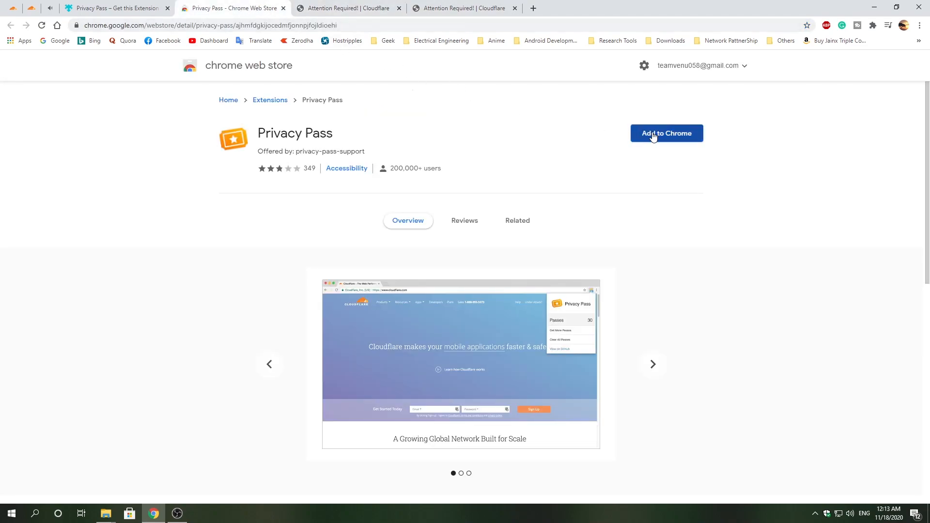
{"action": "left_click", "coordinate": [666, 133]}
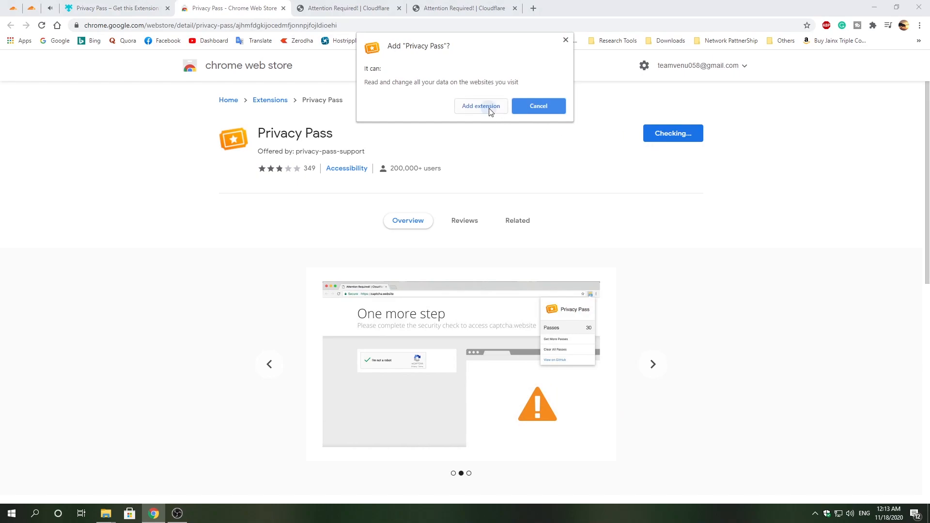
{"action": "left_click", "coordinate": [480, 106]}
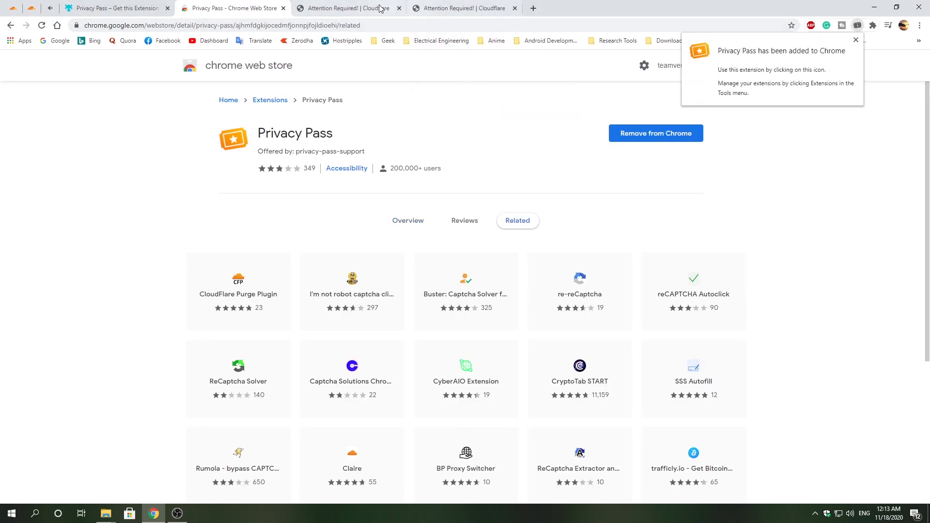
Open Privacy Pass from the extensions menu and solve the hCaptcha train-image challenge.
{"action": "left_click", "coordinate": [872, 25]}
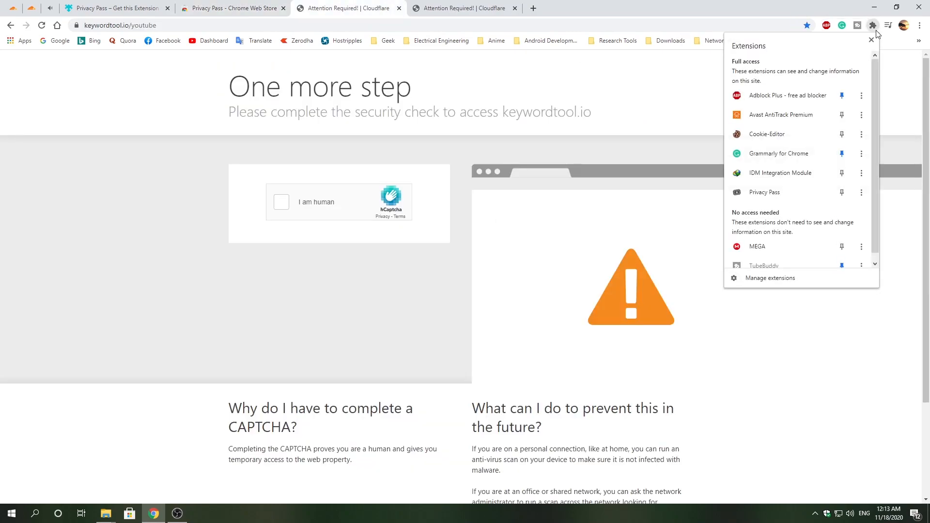
{"action": "mouse_move", "coordinate": [780, 114]}
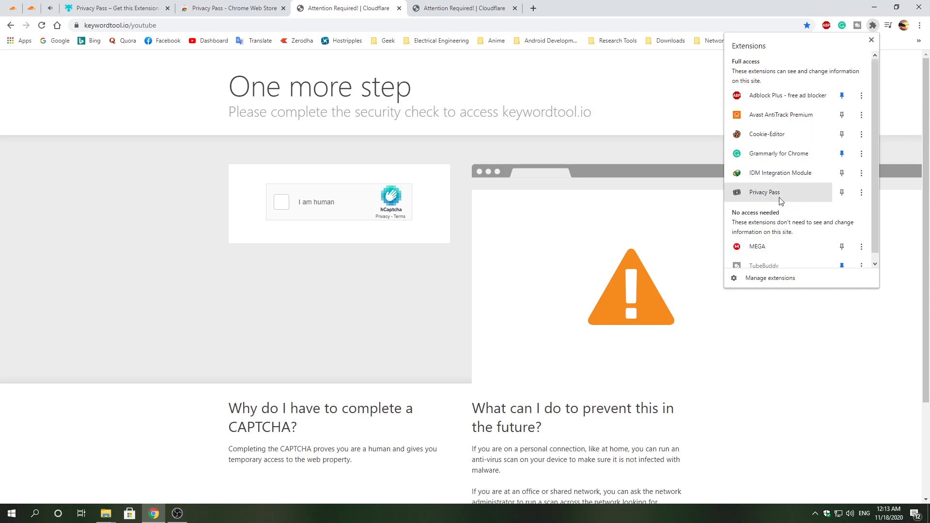
{"action": "mouse_move", "coordinate": [765, 192]}
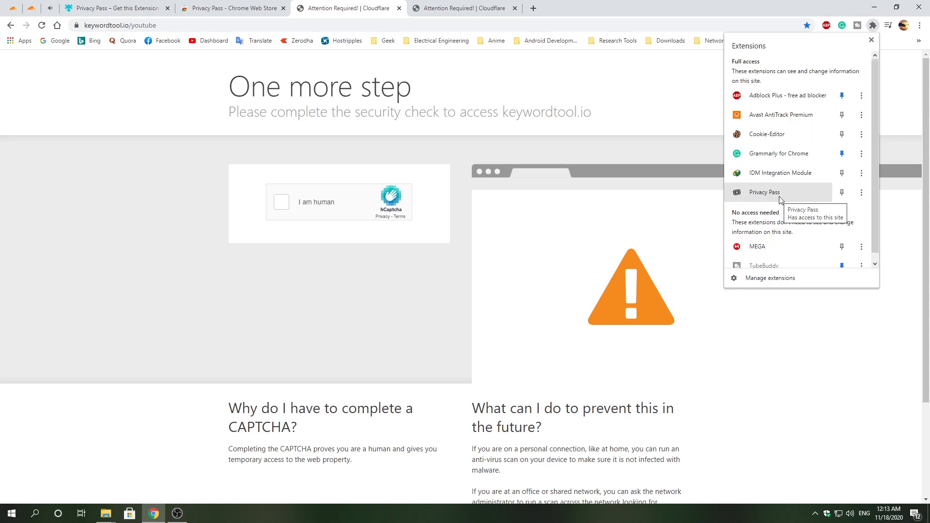
{"action": "left_click", "coordinate": [764, 192]}
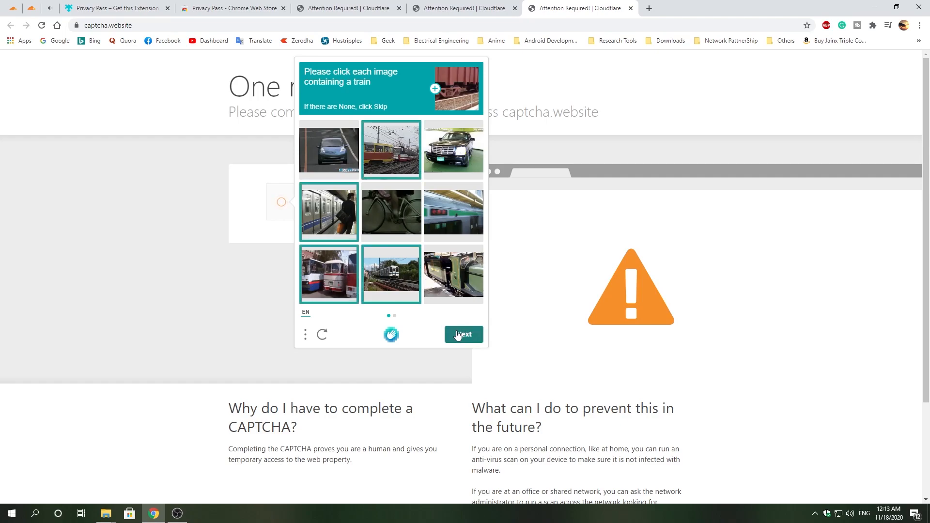
{"action": "left_click", "coordinate": [463, 335]}
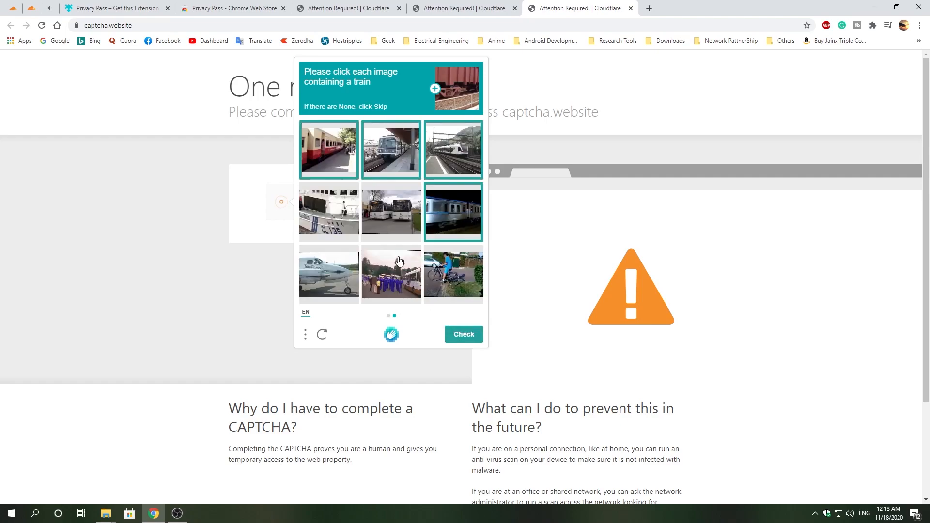
{"action": "left_click", "coordinate": [463, 334]}
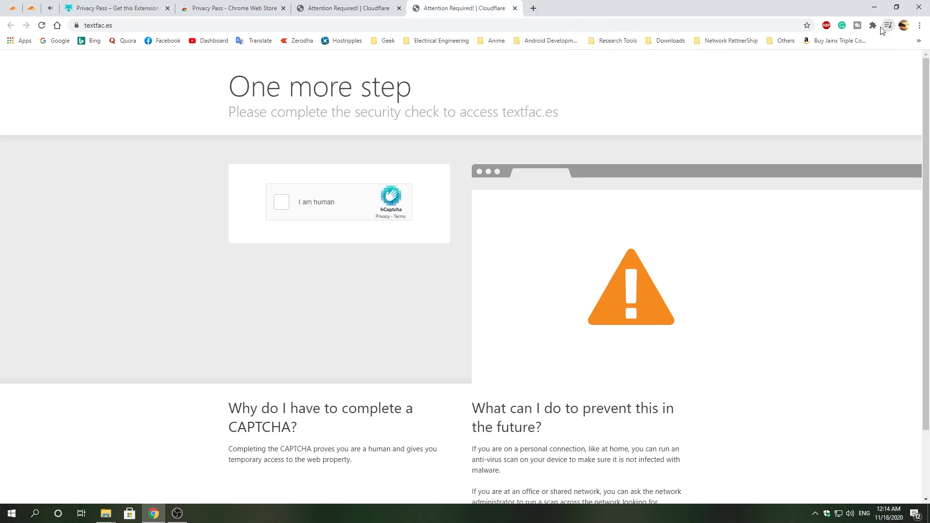
Reload textfac.es and check Privacy Pass passes from the extensions menu.
{"action": "left_click", "coordinate": [858, 26]}
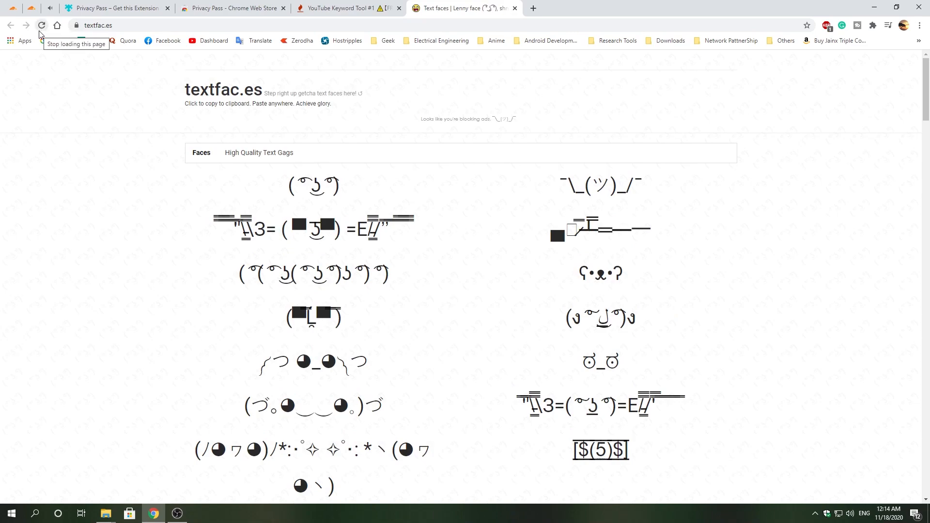
{"action": "left_click", "coordinate": [872, 25]}
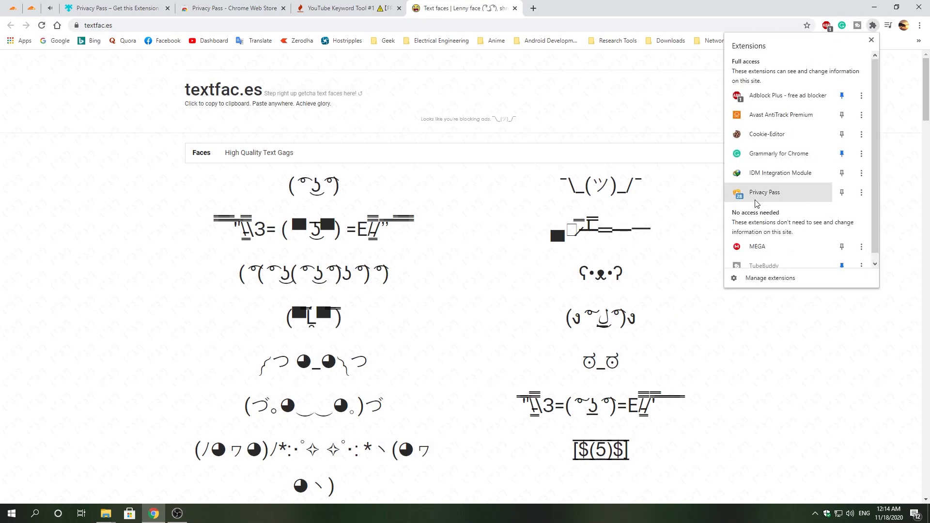
{"action": "left_click", "coordinate": [765, 191]}
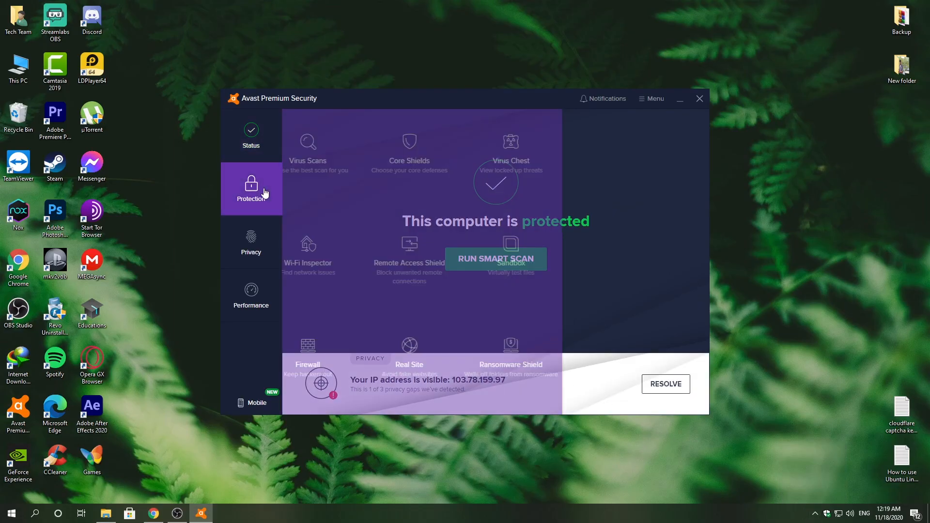
Start Avast's Full Virus Scan from Protection > Virus Scans.
{"action": "left_click", "coordinate": [251, 188]}
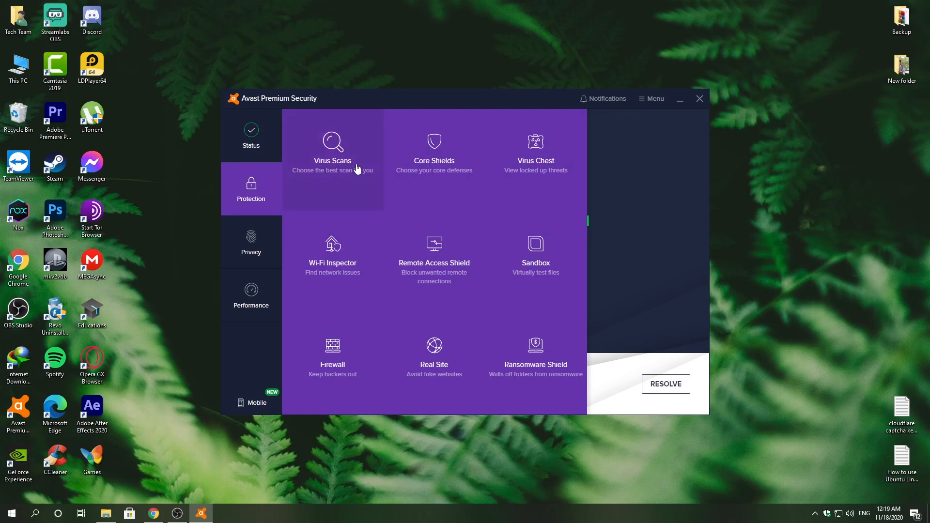
{"action": "left_click", "coordinate": [332, 151]}
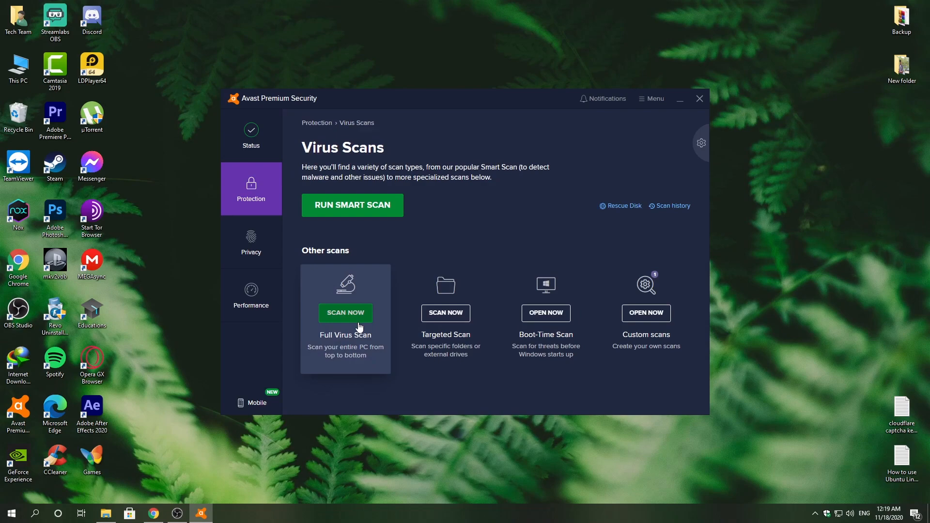
{"action": "mouse_move", "coordinate": [351, 322]}
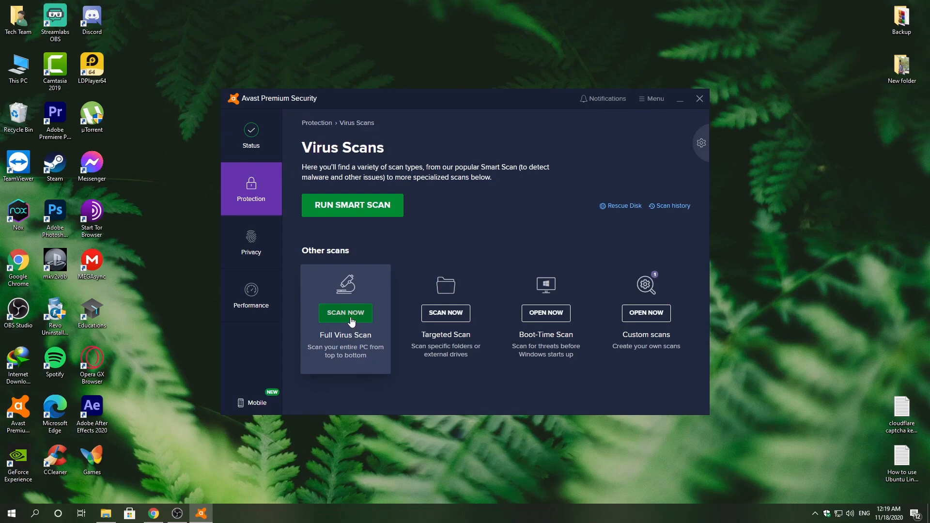
{"action": "left_click", "coordinate": [345, 313]}
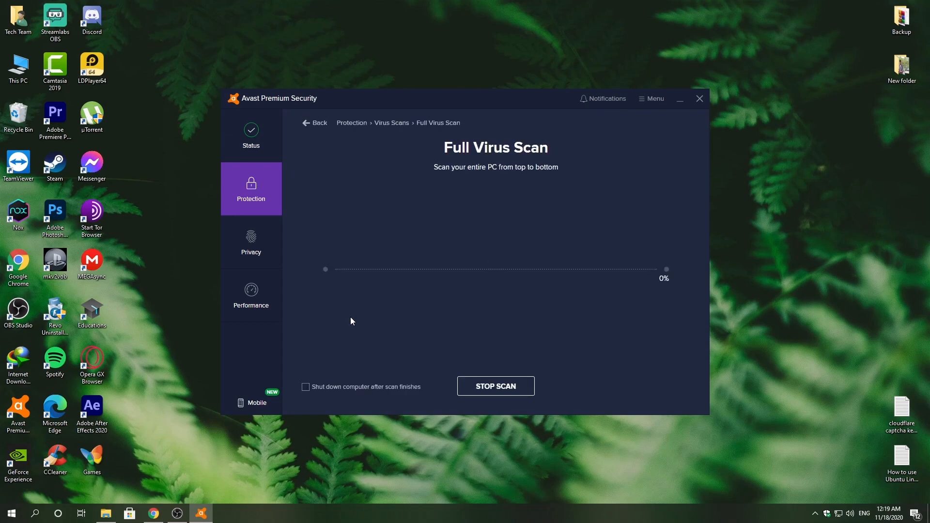
{"action": "mouse_move", "coordinate": [497, 304]}
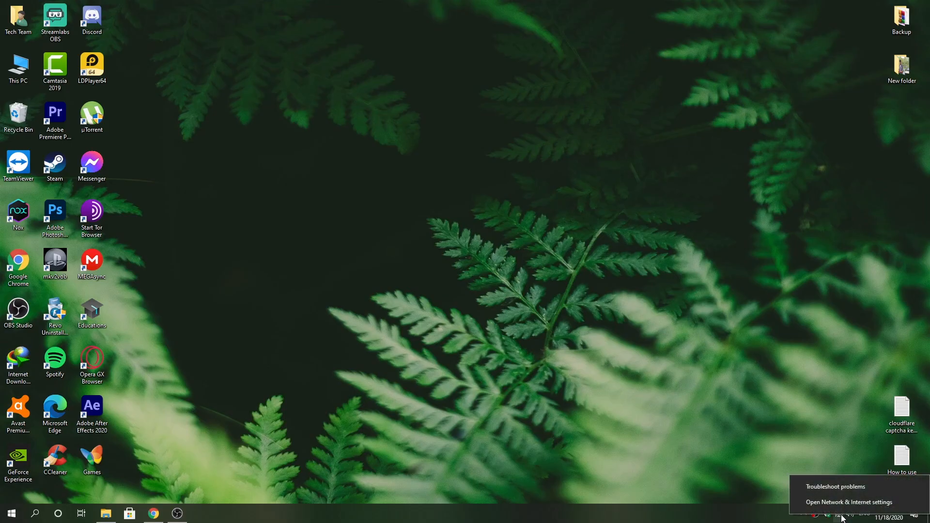
Open Network & Internet settings from the network tray icon to view the Ethernet status.
{"action": "left_click", "coordinate": [848, 502]}
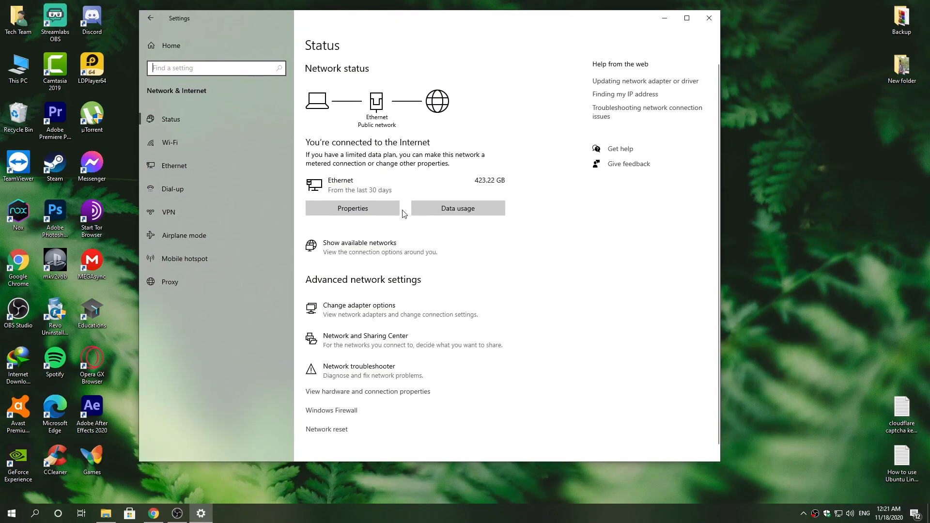
{"action": "left_click", "coordinate": [326, 429]}
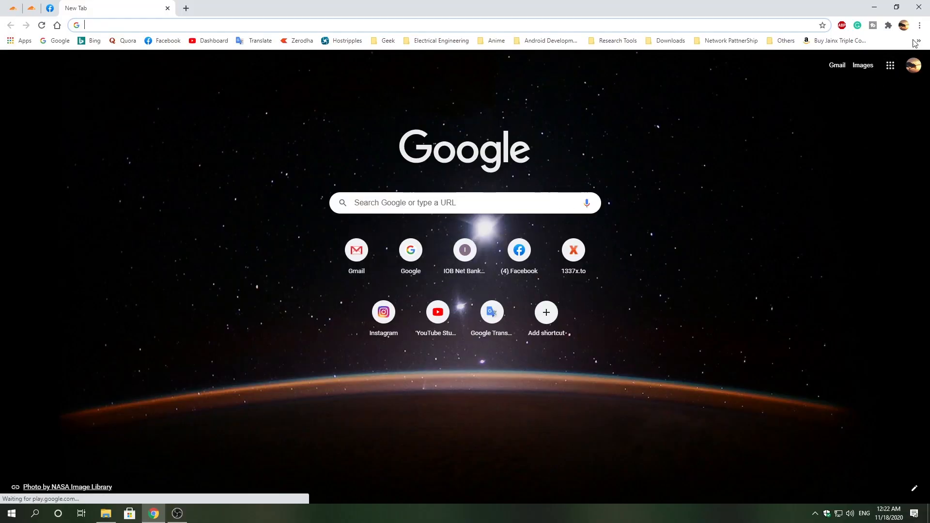
Go to Chrome Settings, expand Advanced, and reach the Reset and clean up section.
{"action": "left_click", "coordinate": [920, 26]}
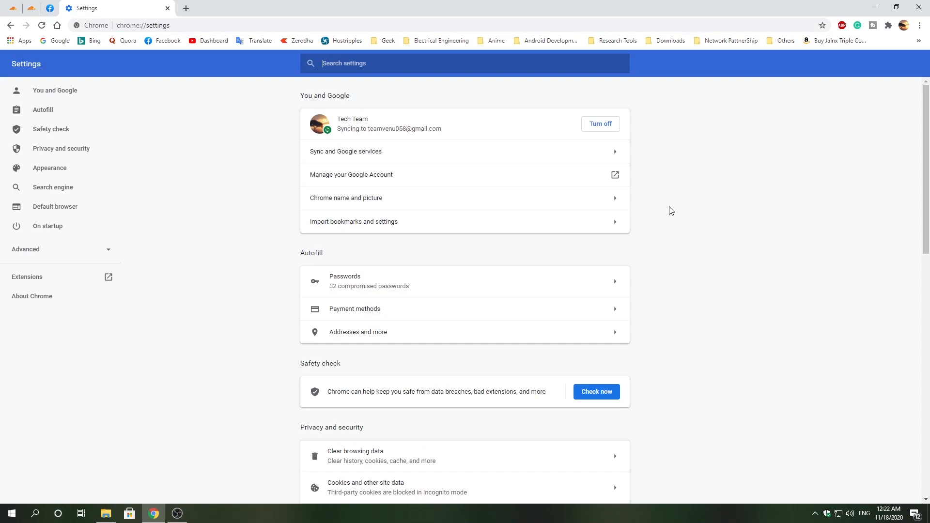
{"action": "scroll", "scroll_direction": "down", "scroll_amount": 3}
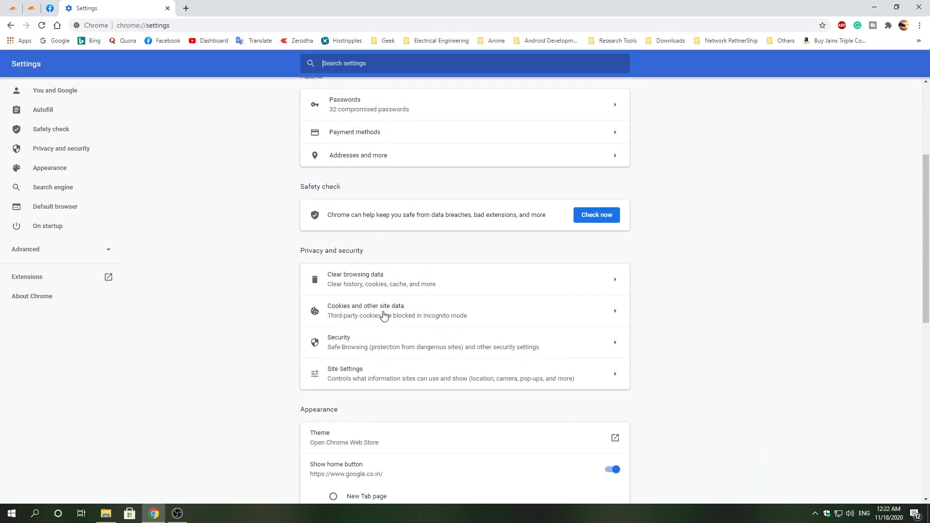
{"action": "scroll", "scroll_direction": "down", "scroll_amount": 3}
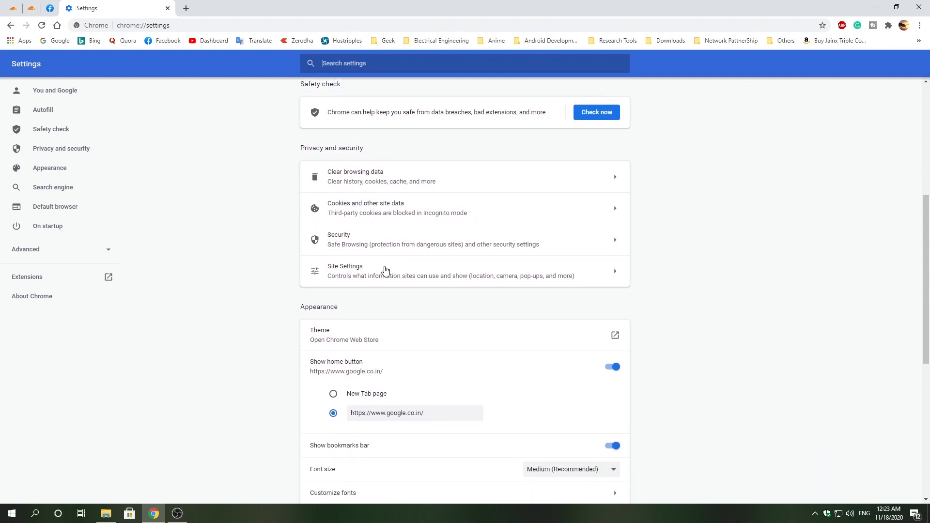
{"action": "scroll", "scroll_direction": "down", "scroll_amount": 3}
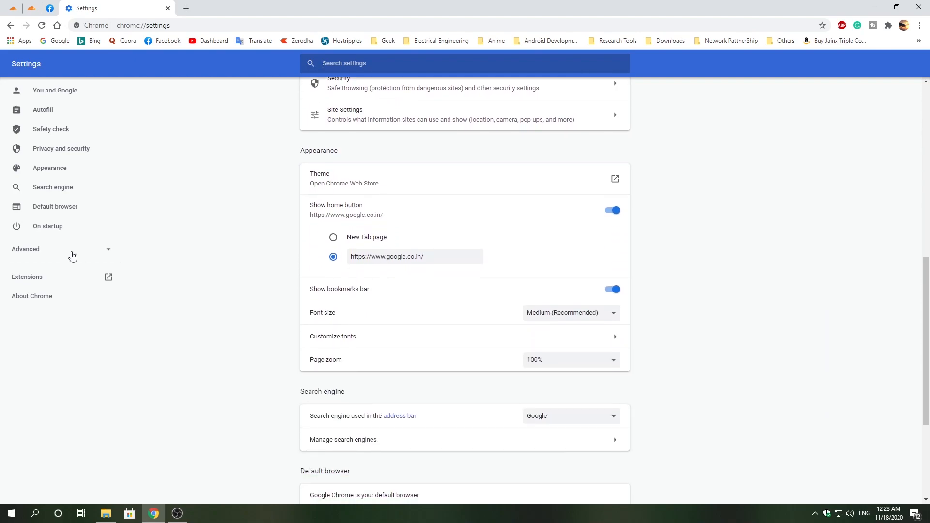
{"action": "left_click", "coordinate": [26, 249]}
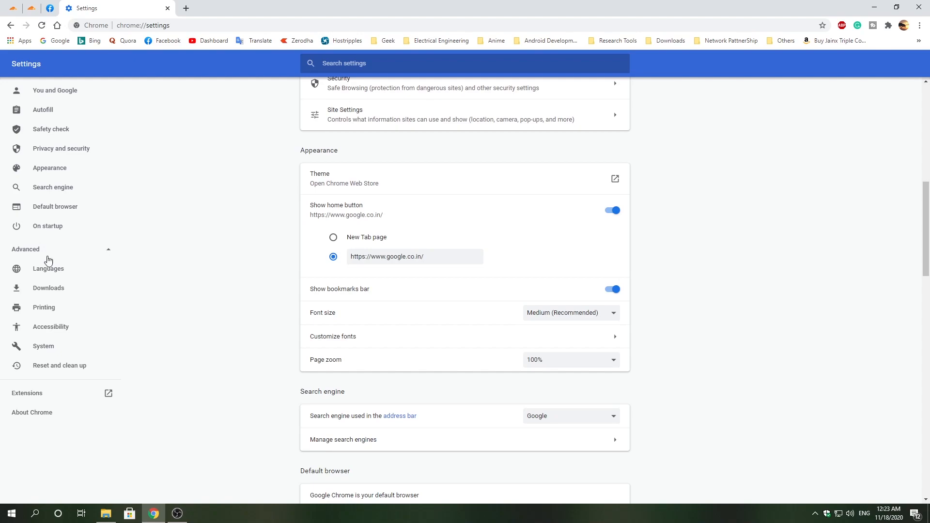
{"action": "left_click", "coordinate": [59, 364]}
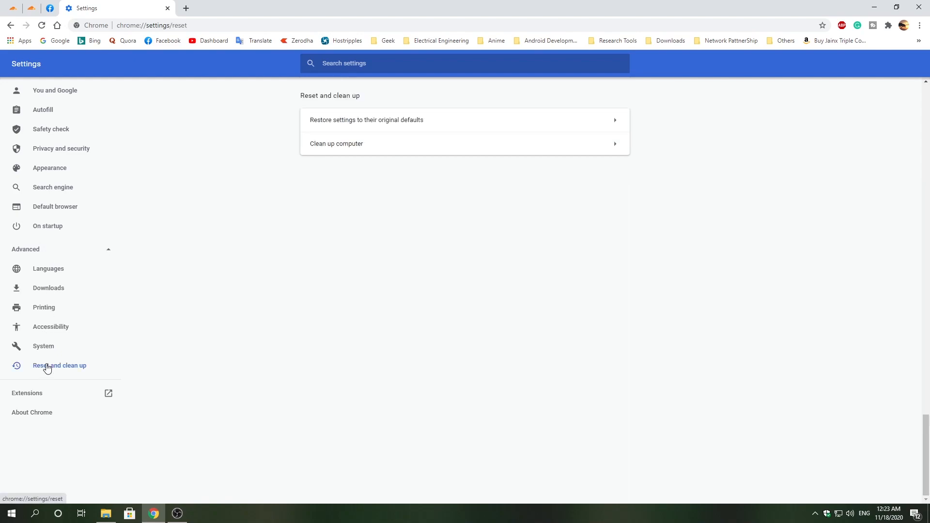
{"action": "mouse_move", "coordinate": [370, 121]}
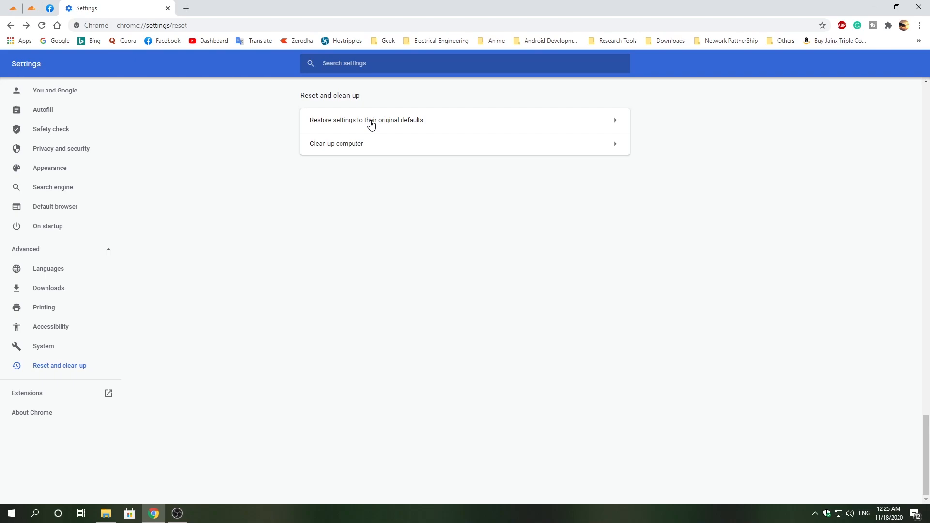
Choose 'Restore settings to their original defaults' to bring up the Reset settings dialog.
{"action": "left_click", "coordinate": [366, 120]}
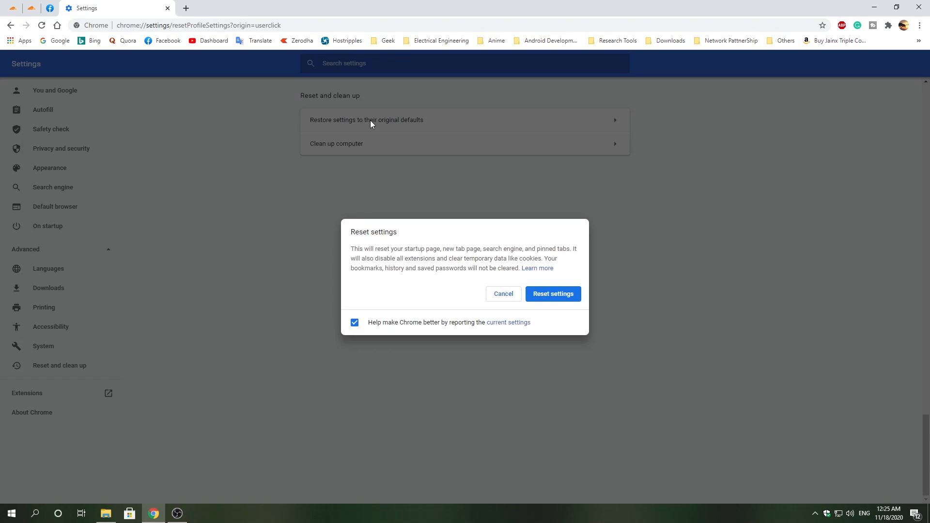